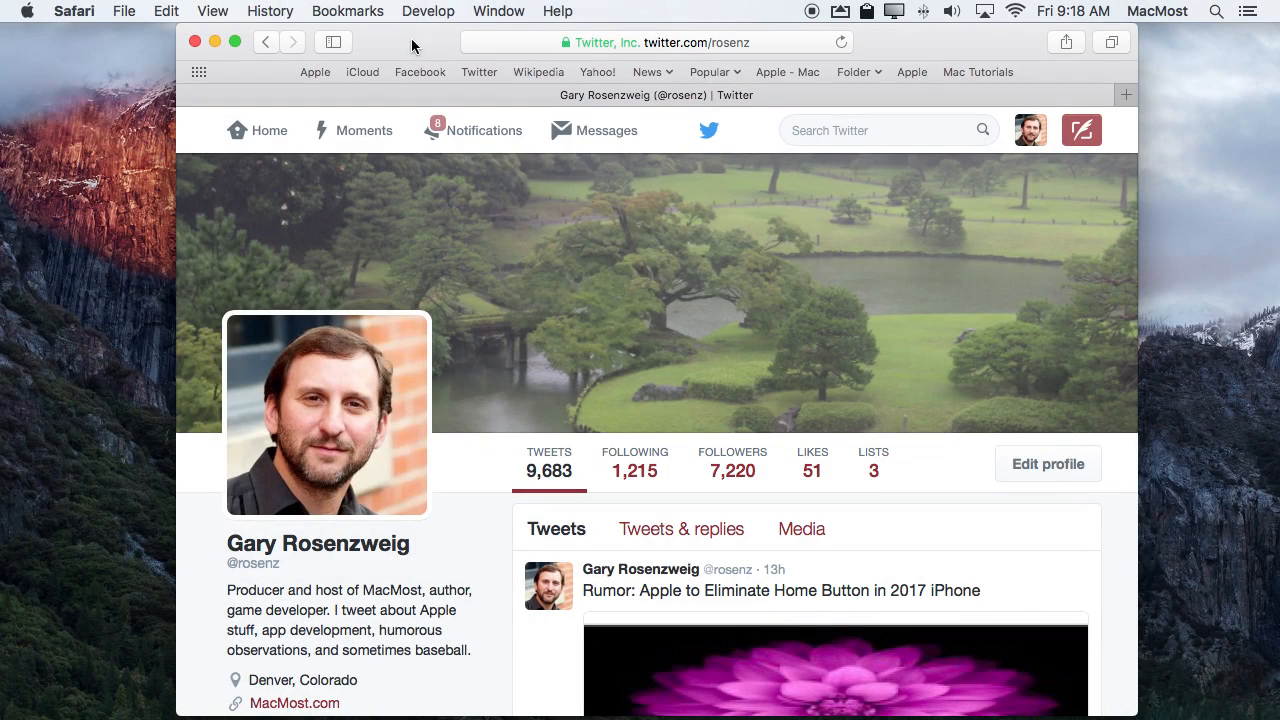
- Resize the Twitter profile window to fill the right half of the screen
click(124, 11)
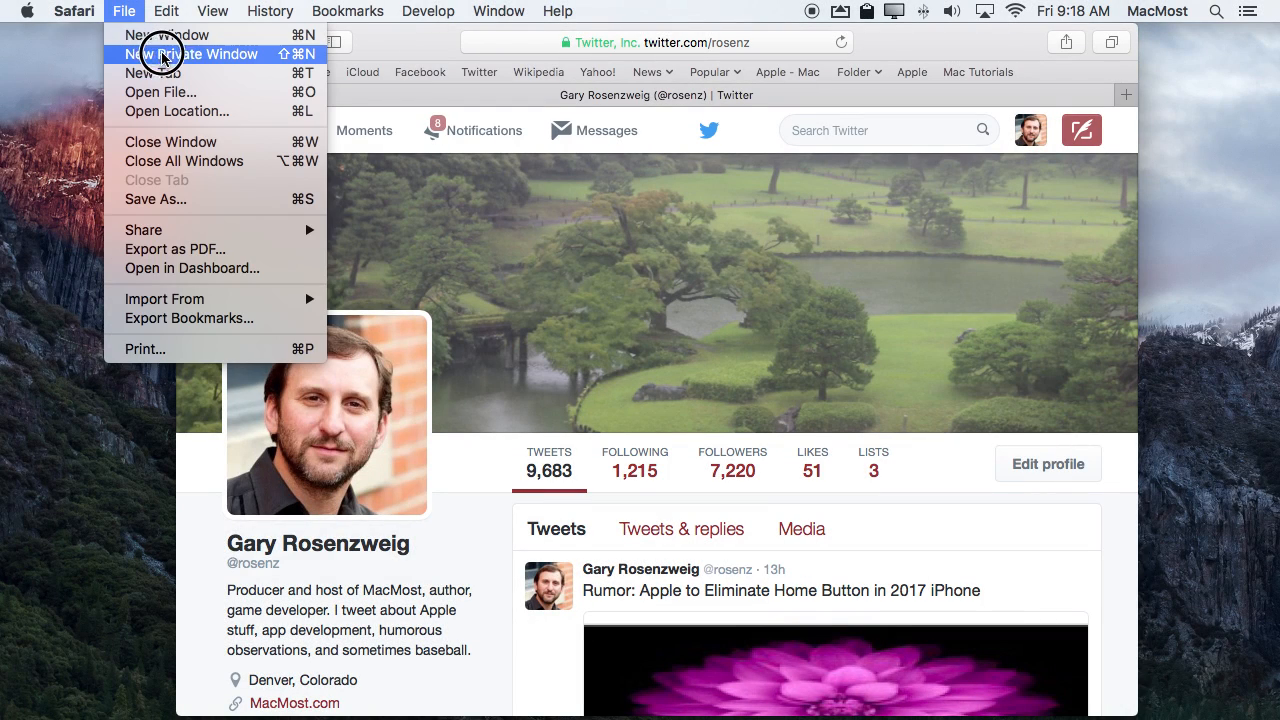
mouse_move(232, 54)
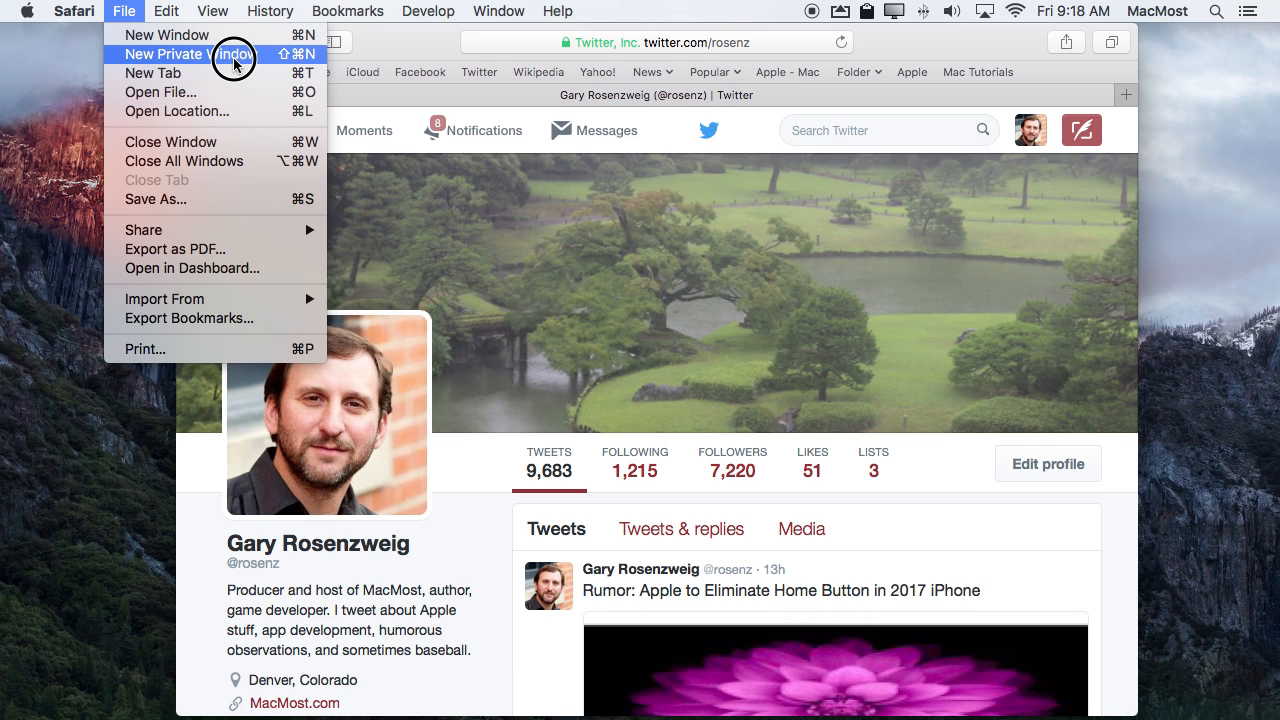
mouse_move(377, 40)
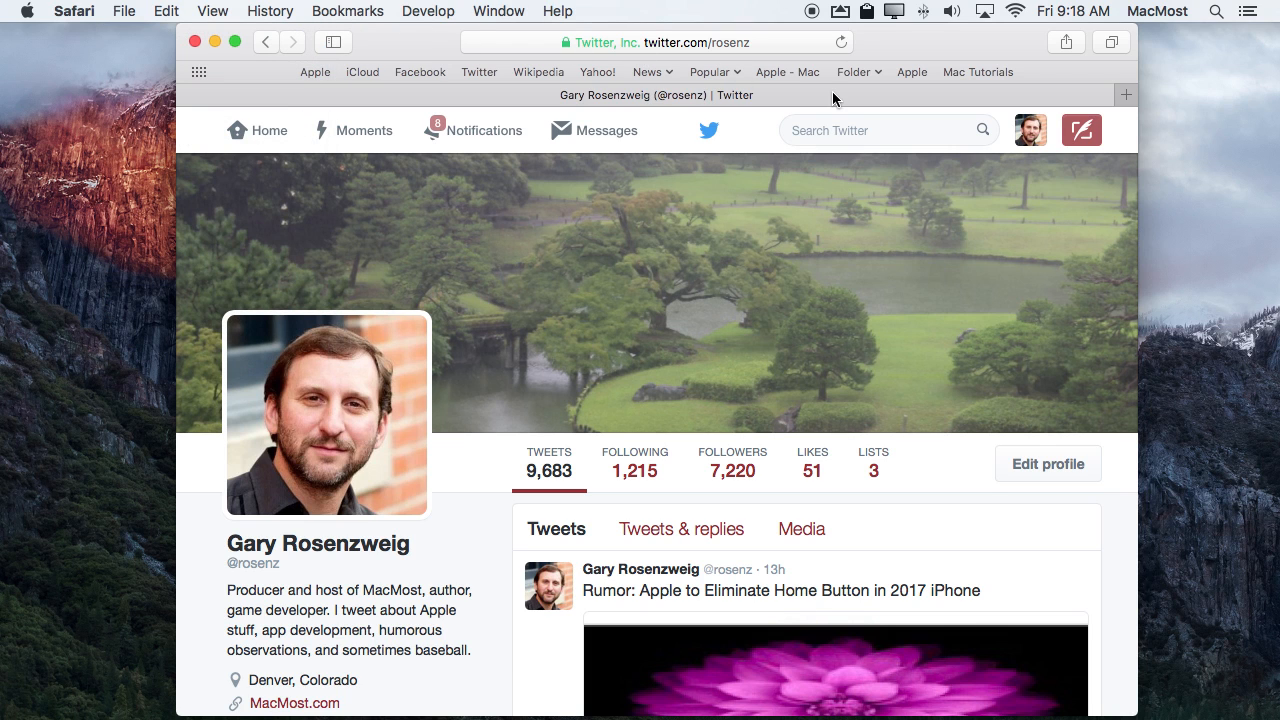
click(905, 130)
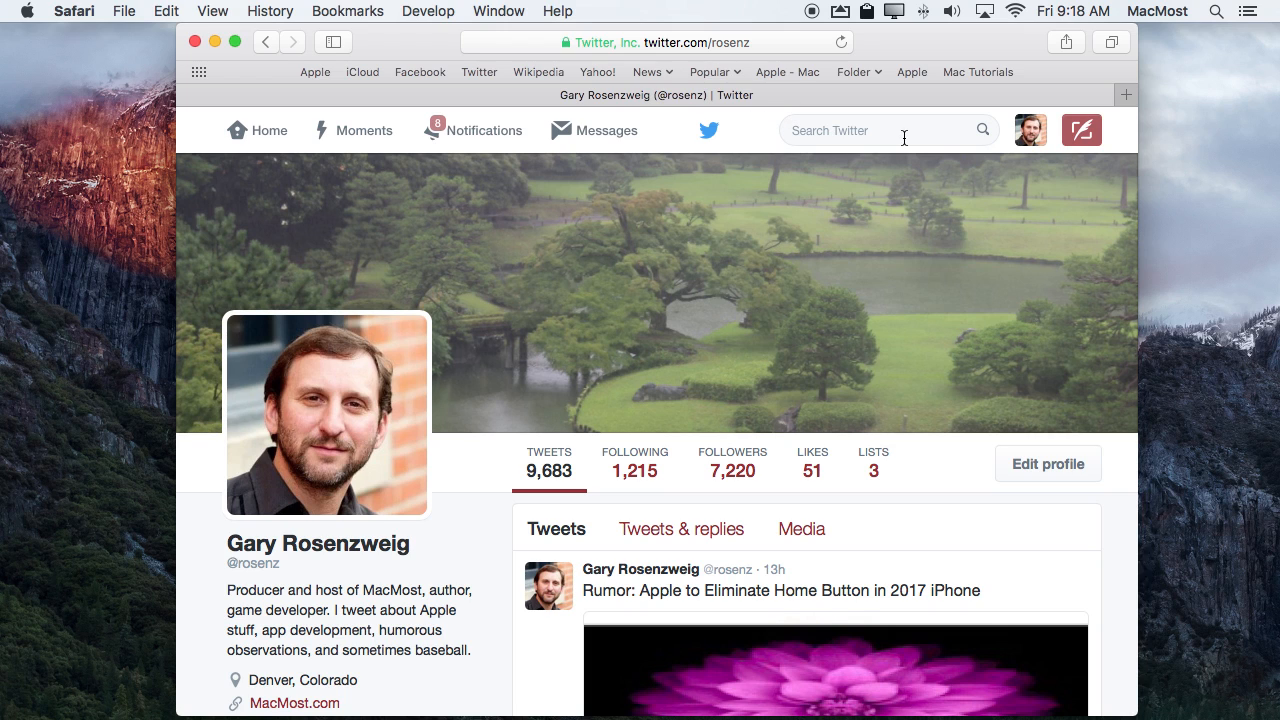
mouse_move(680, 210)
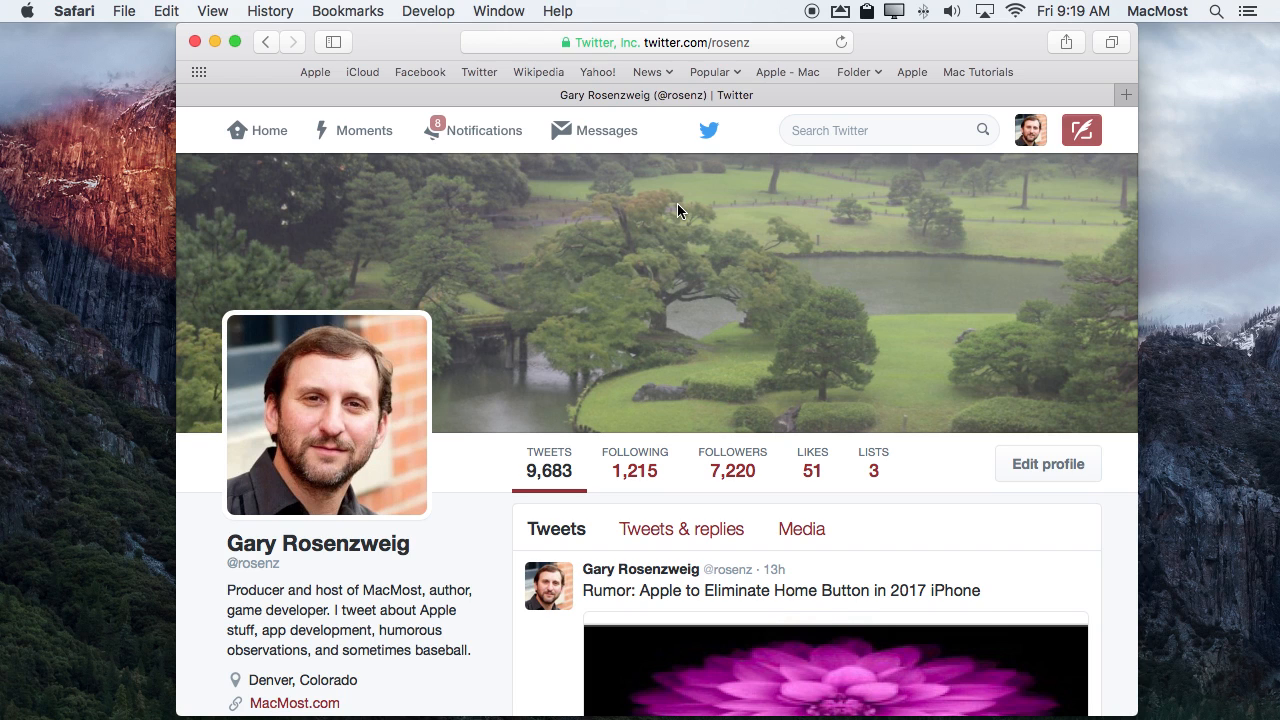
mouse_move(518, 215)
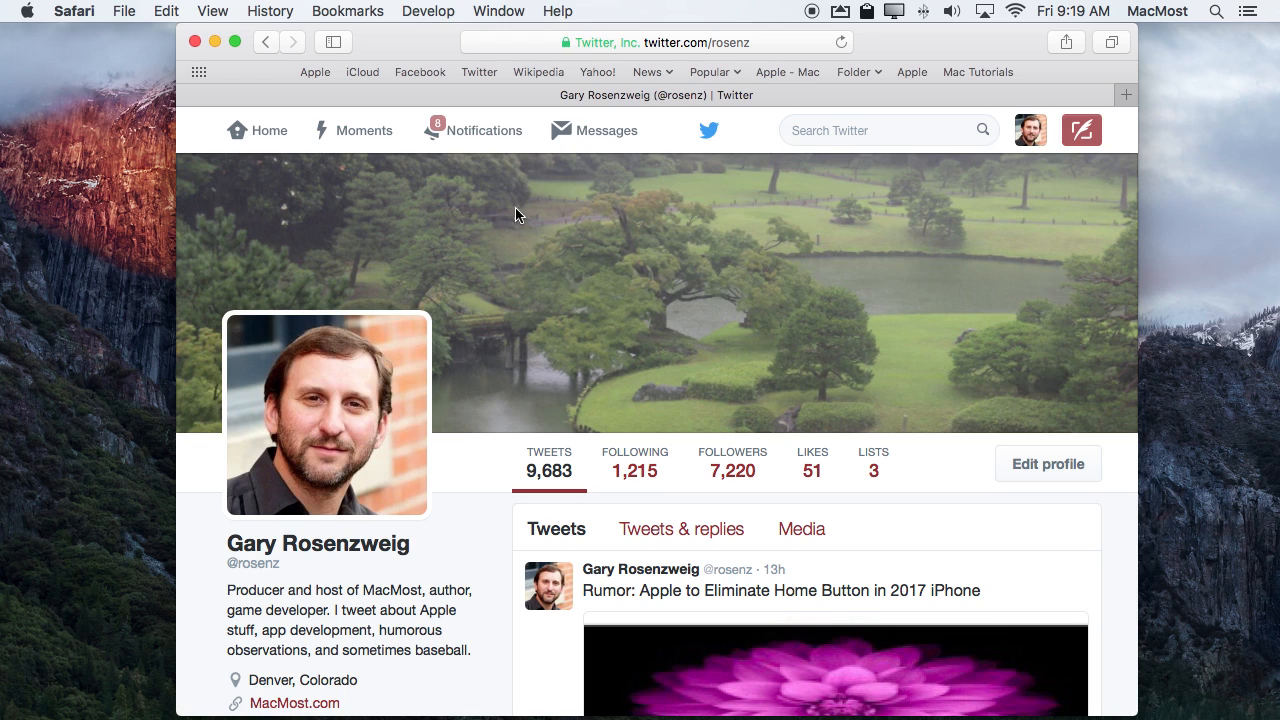
mouse_move(492, 344)
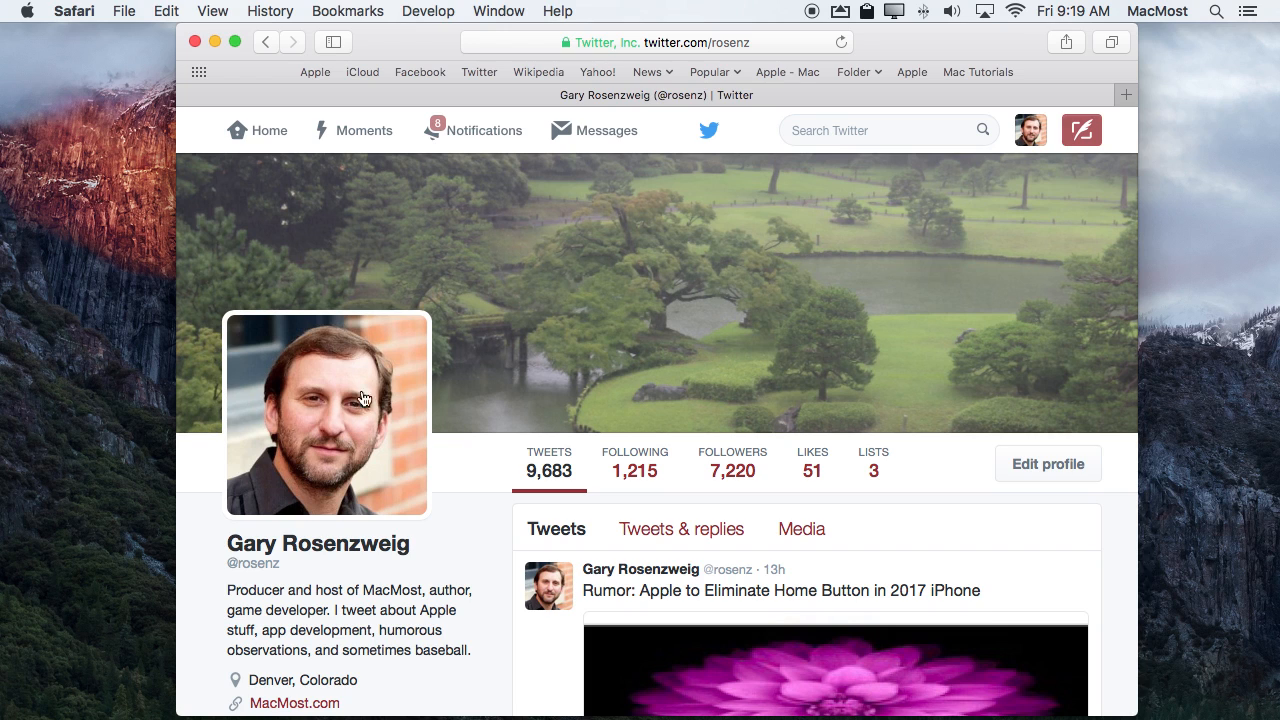
mouse_move(427, 47)
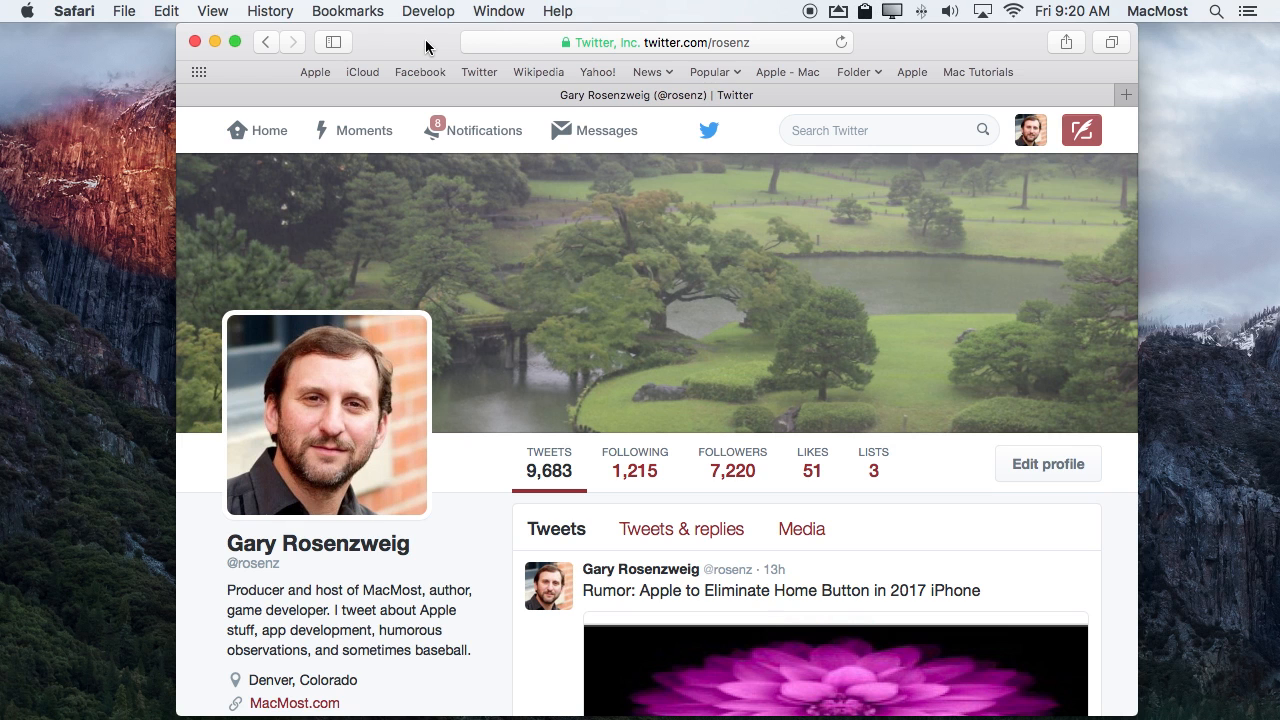
mouse_move(1142, 335)
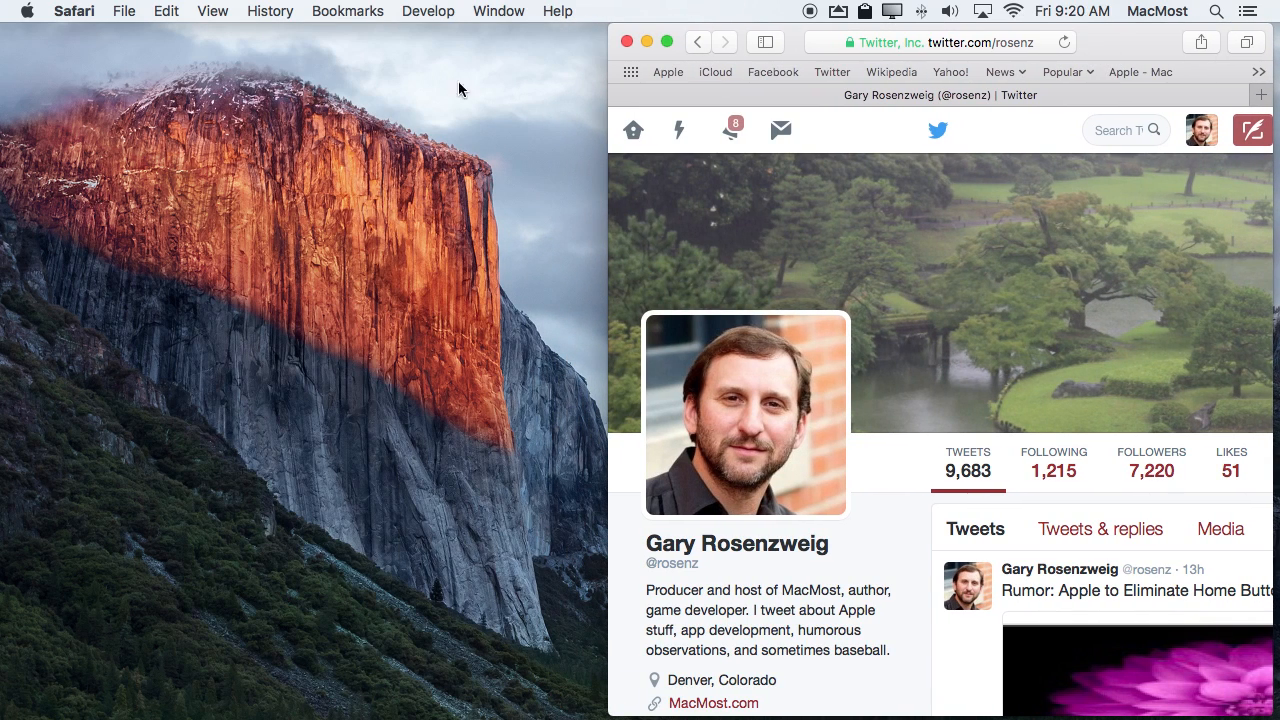
- Load twitter.com in a new private window
click(124, 11)
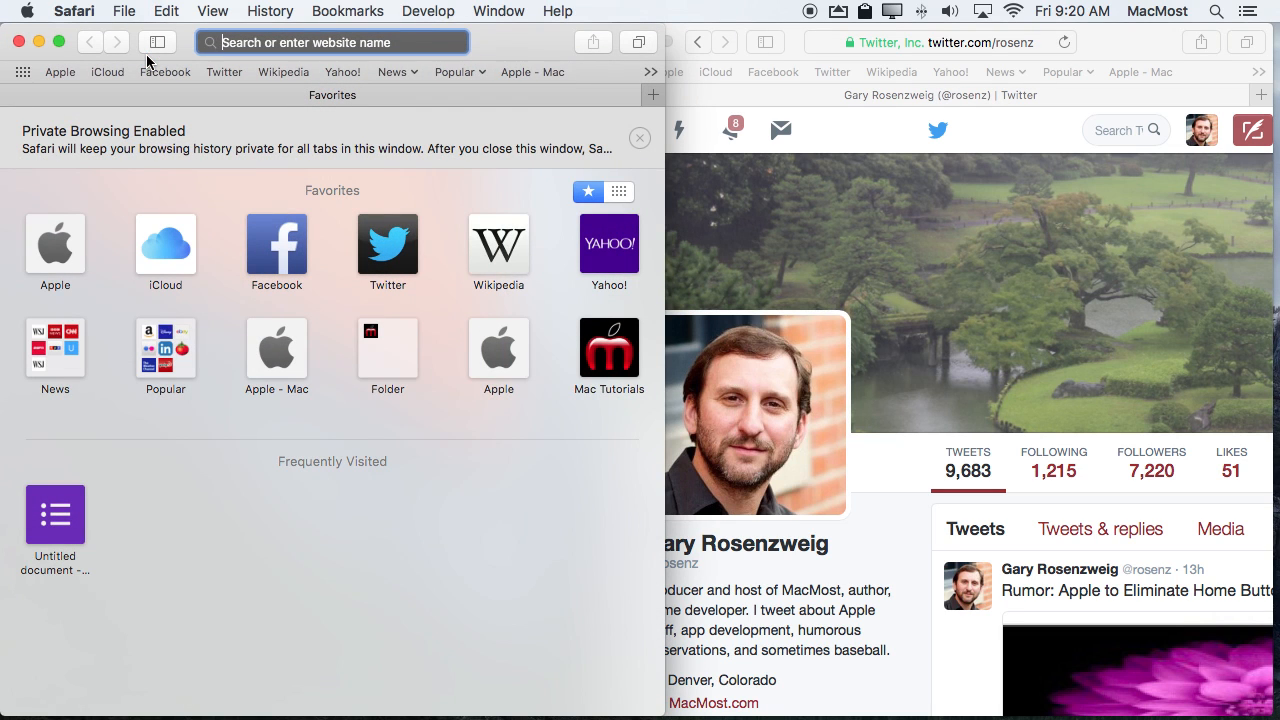
text(twitter.com)
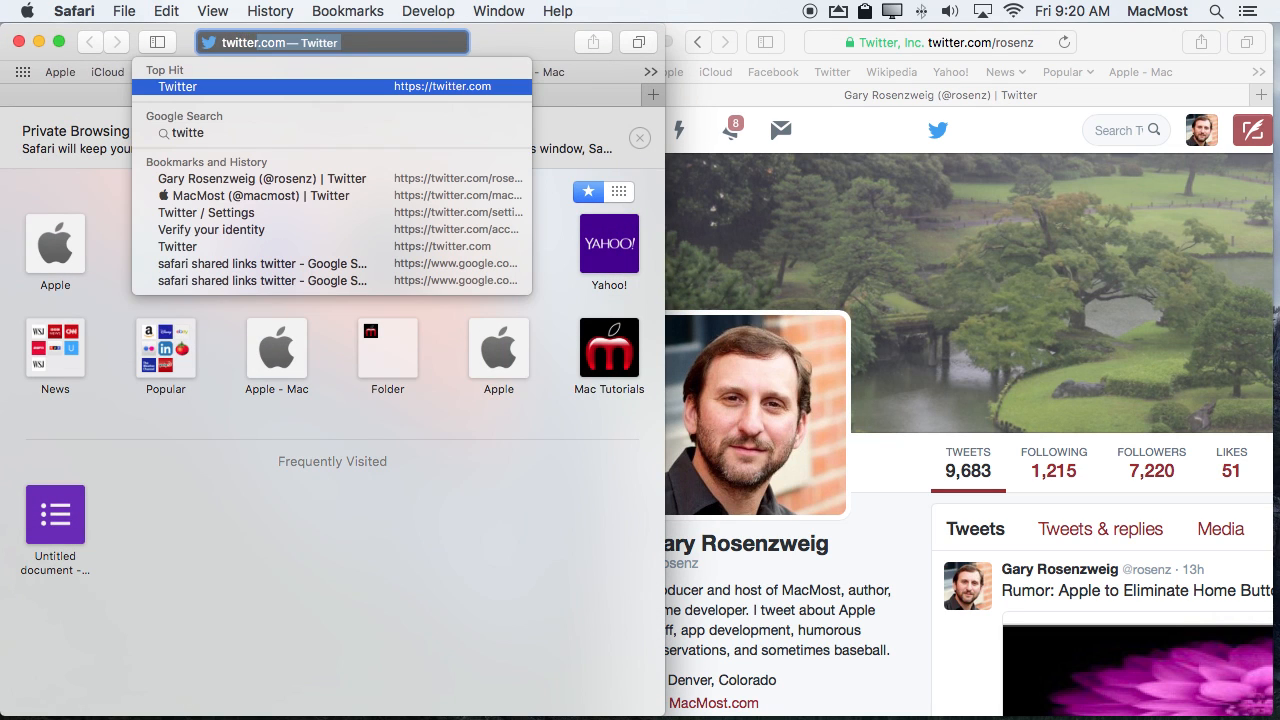
click(178, 86)
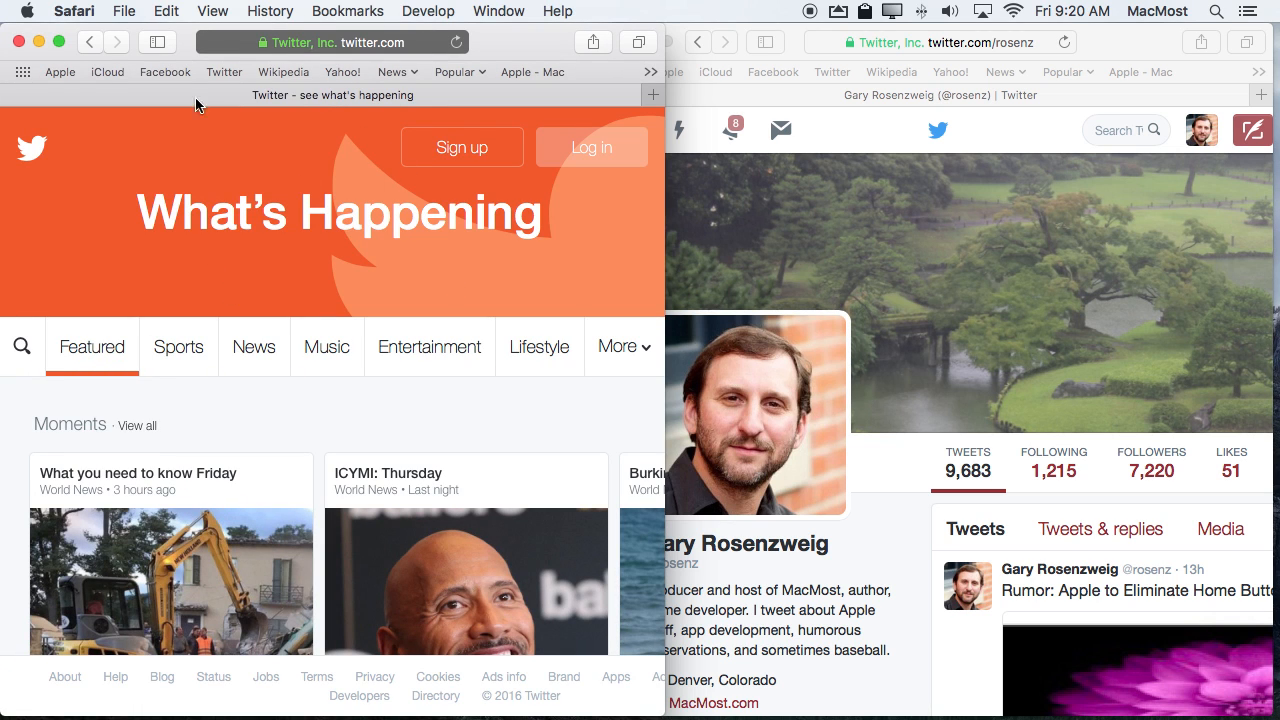
mouse_move(810, 443)
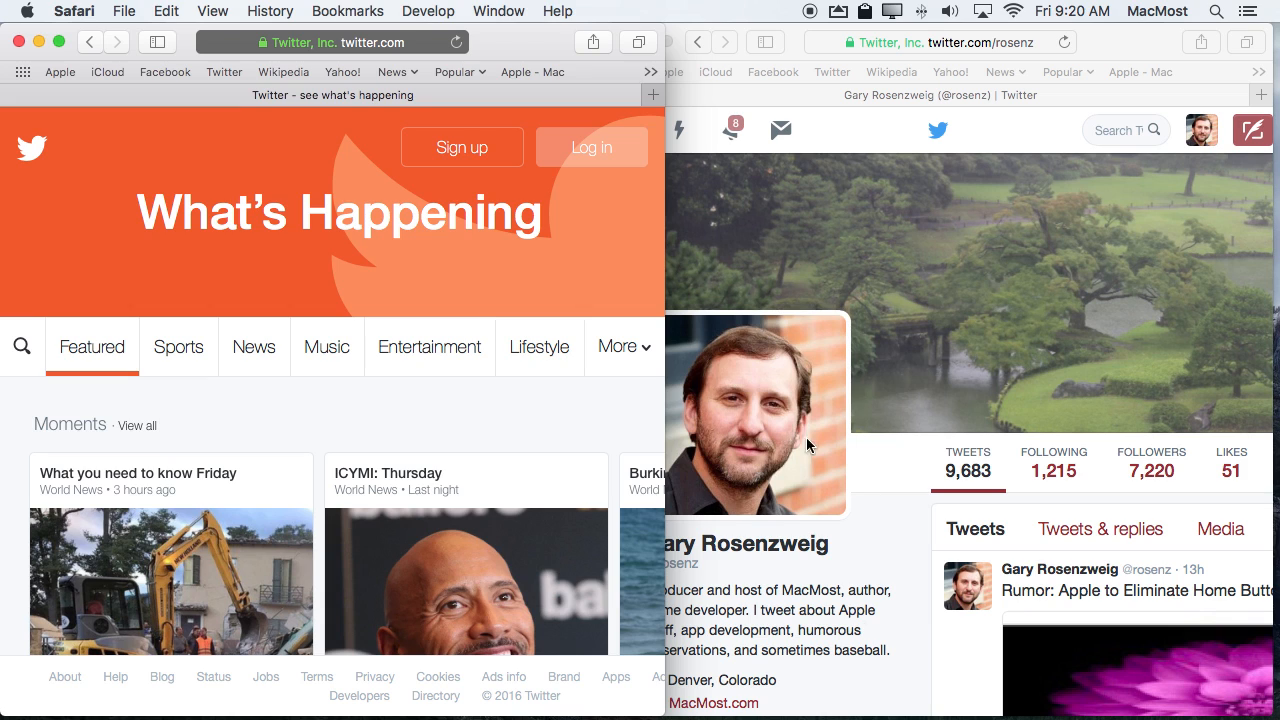
mouse_move(1024, 293)
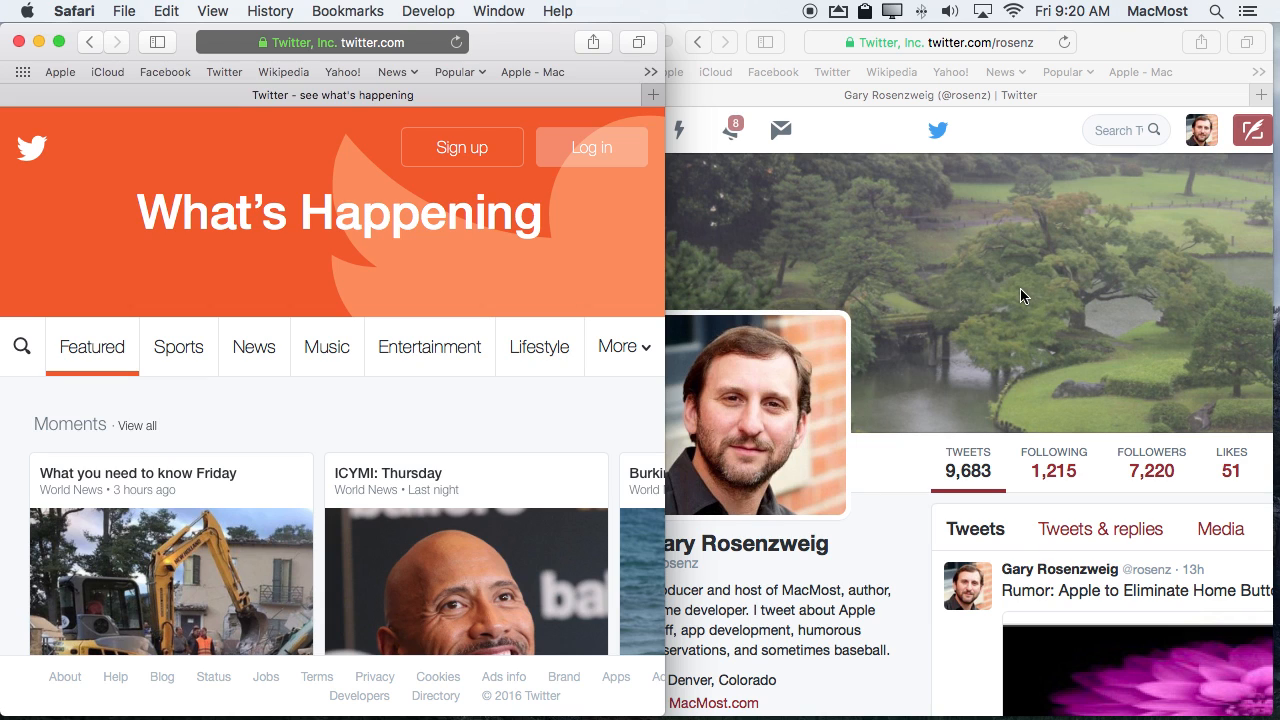
mouse_move(30, 54)
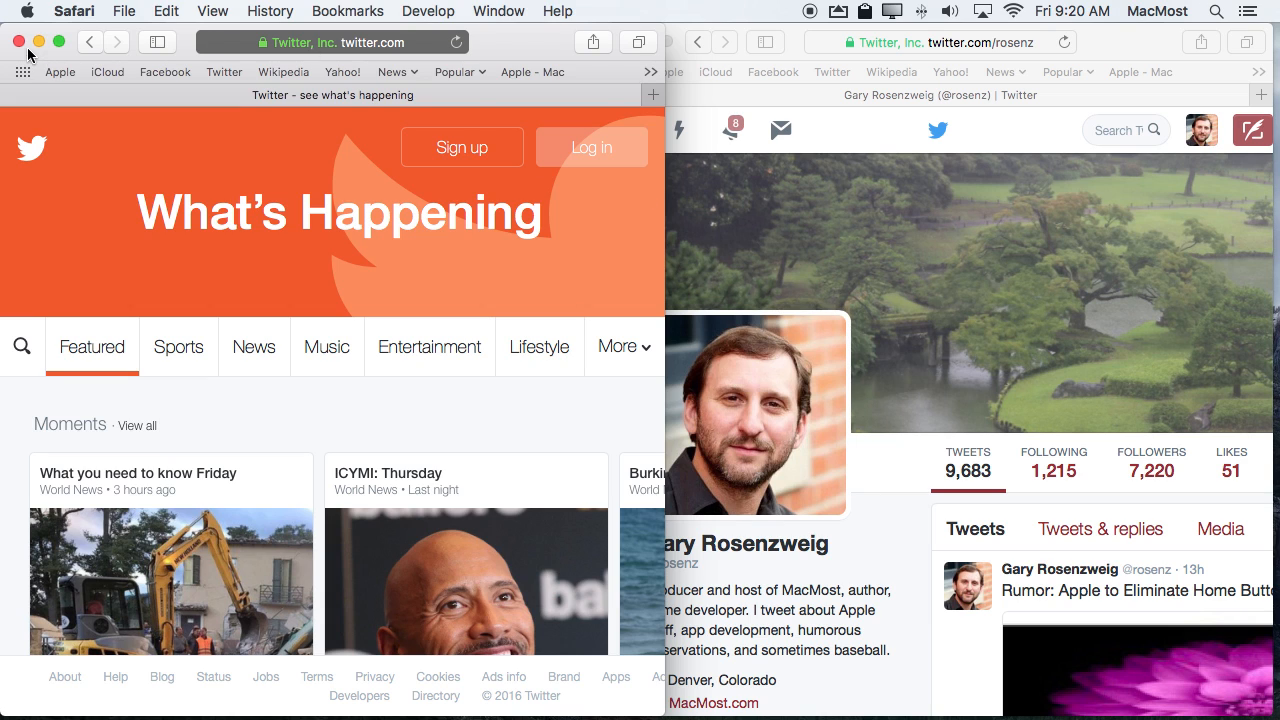
- Close that private Twitter window and open a fresh private window on the left
click(124, 11)
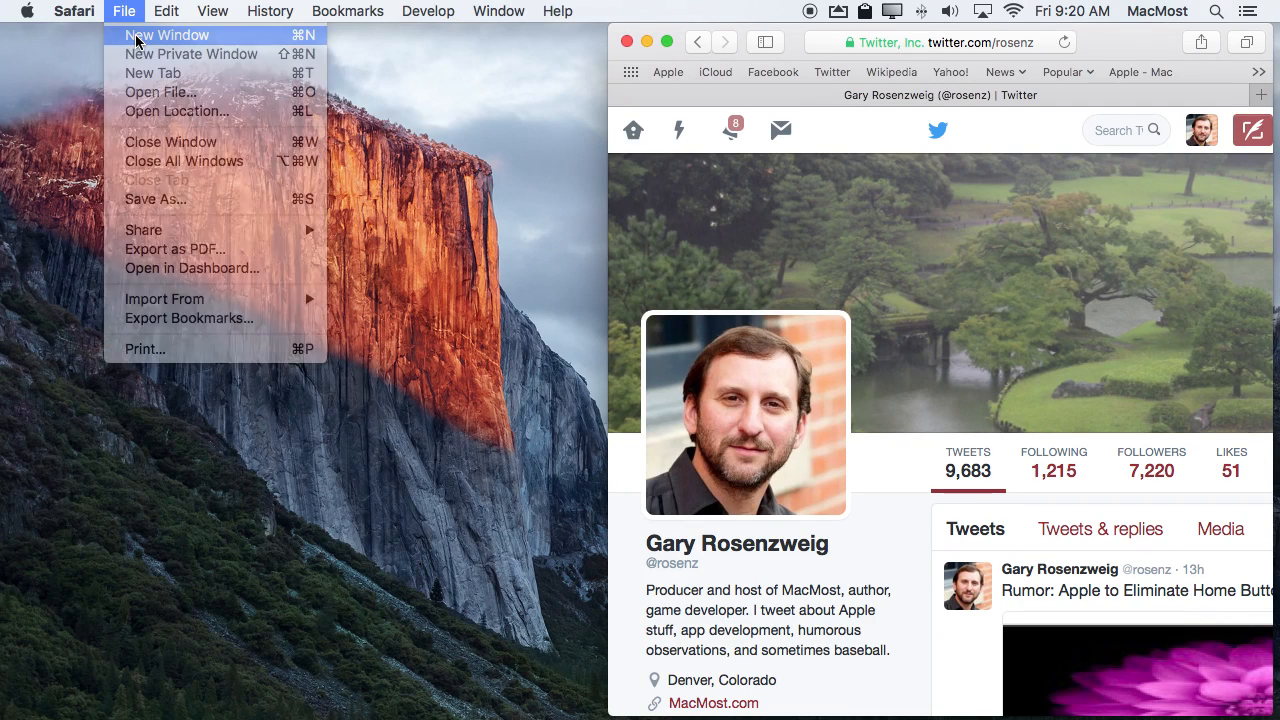
click(167, 35)
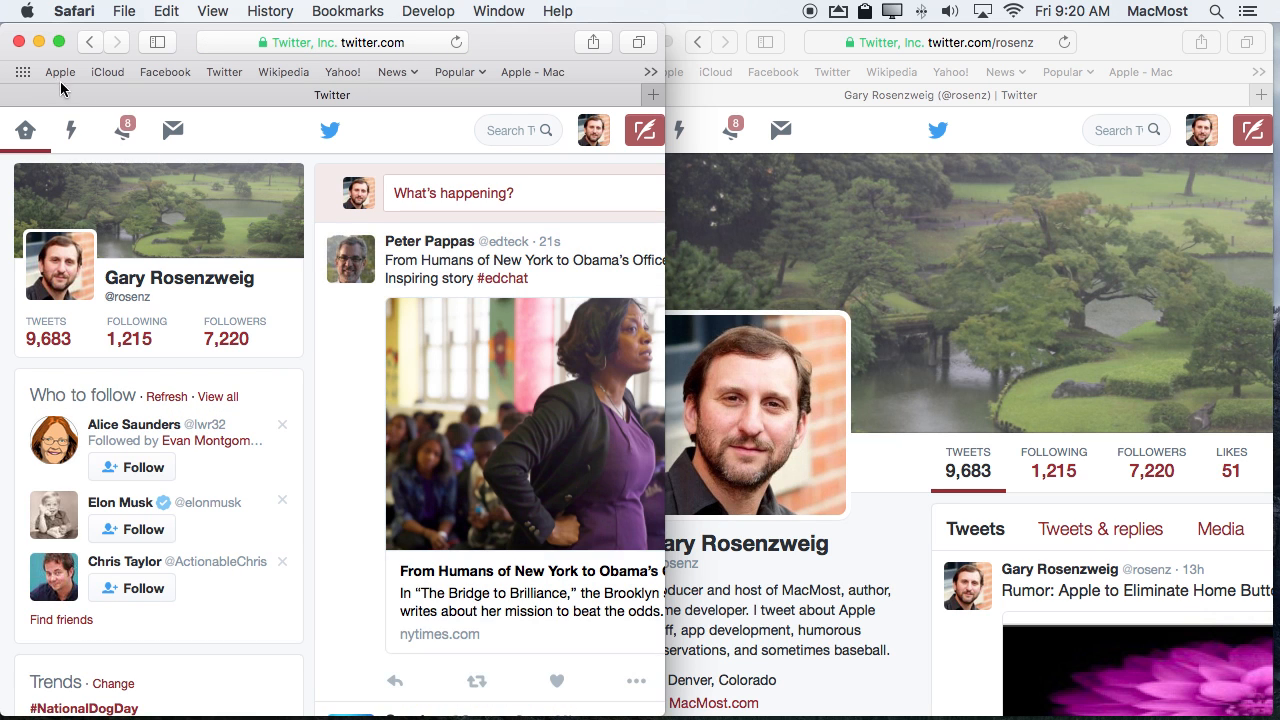
click(40, 40)
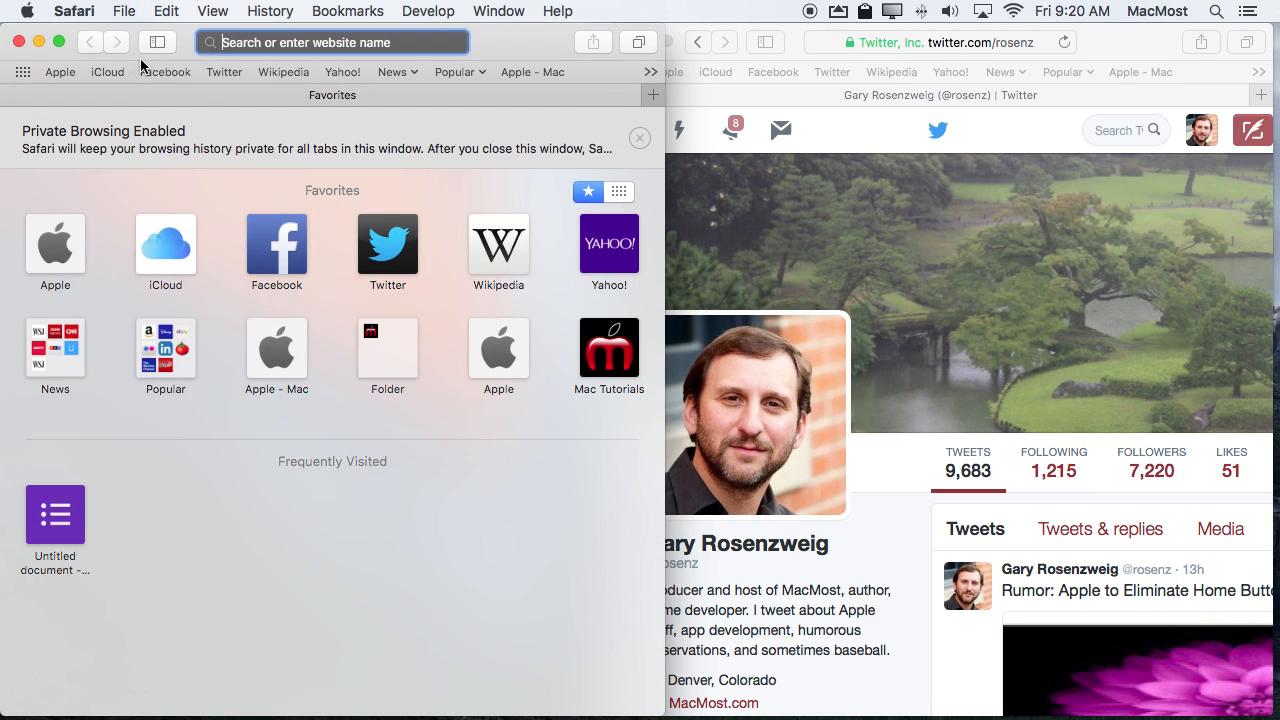
- Log in to the MacMost Twitter account with saved credentials and show its profile
text(twitter.com — Twitter)
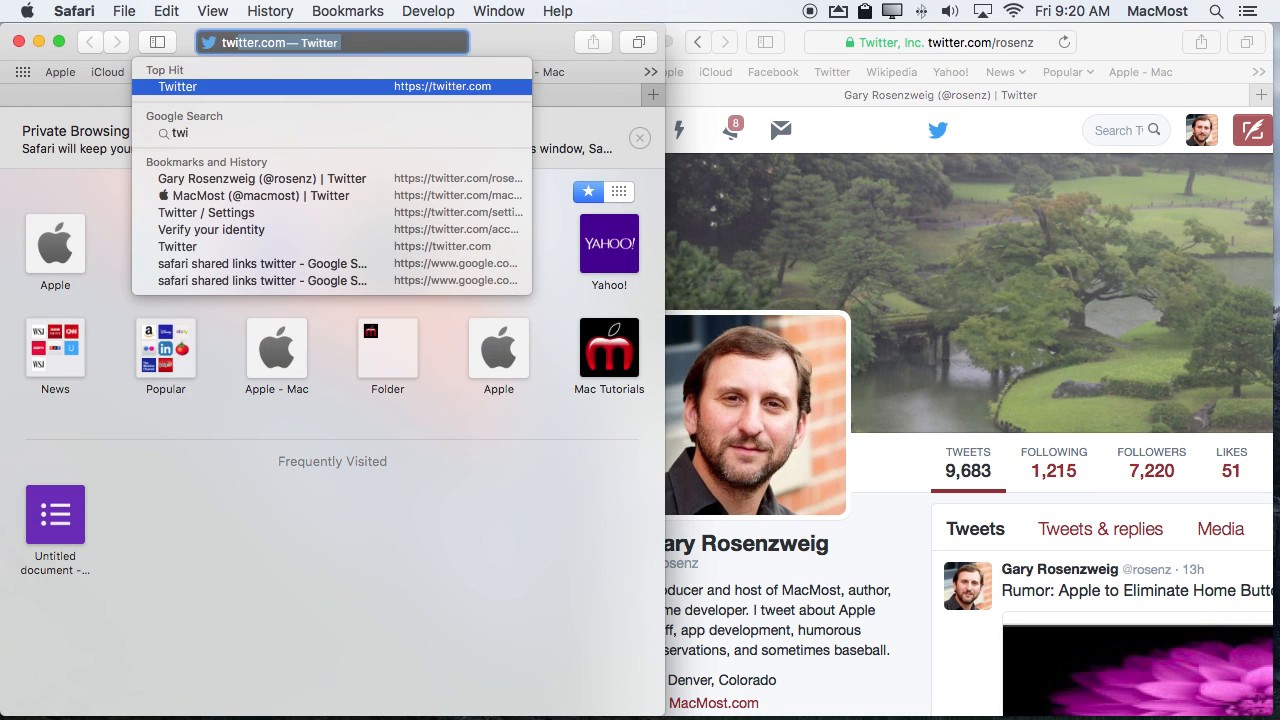
click(178, 86)
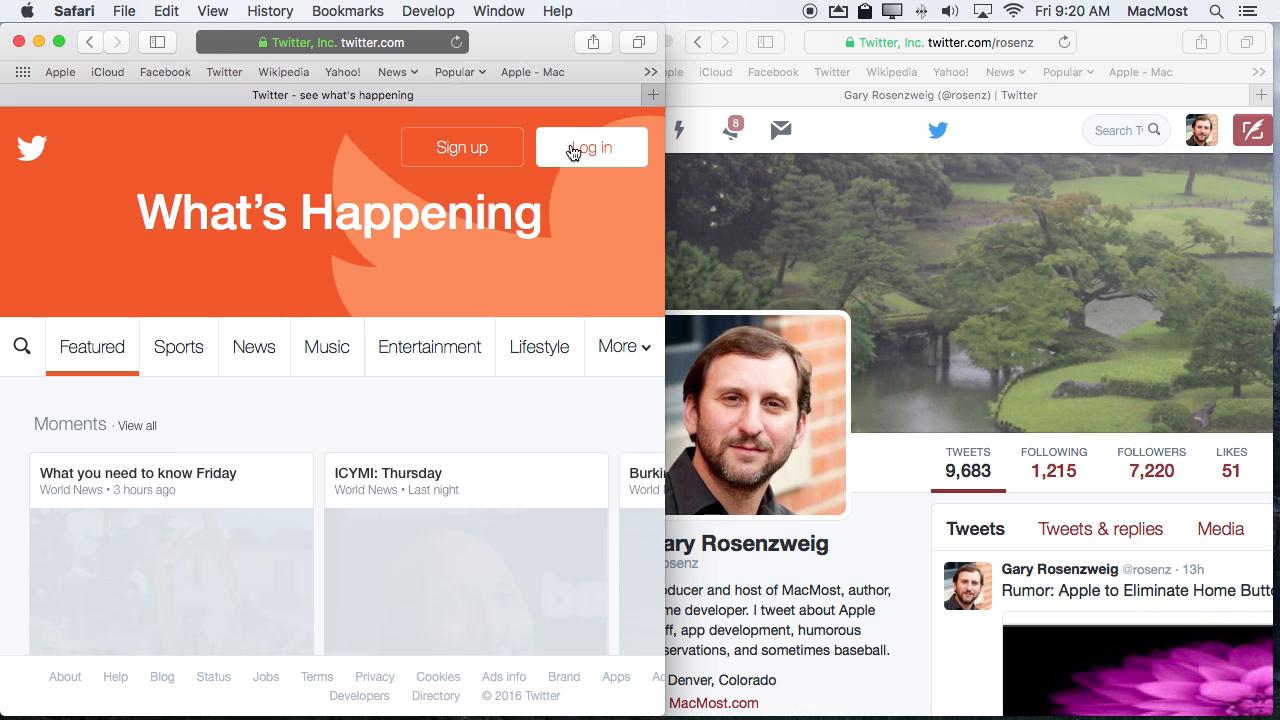
click(591, 147)
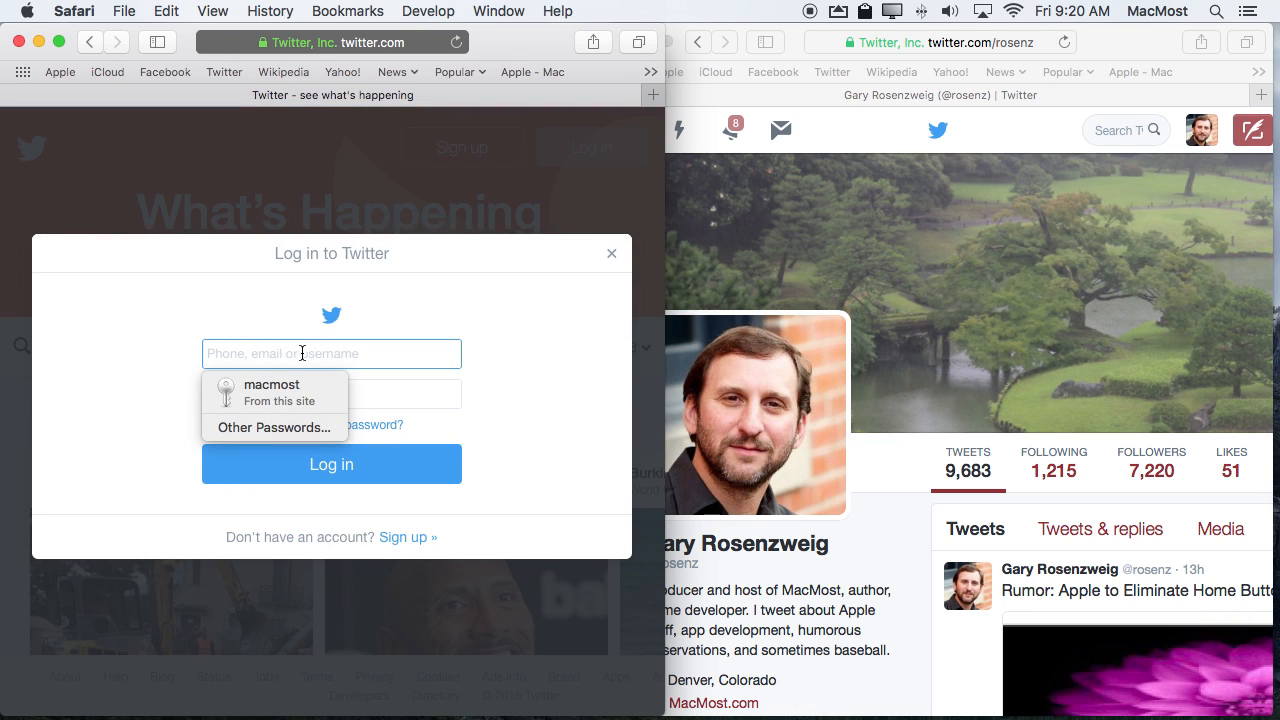
click(271, 392)
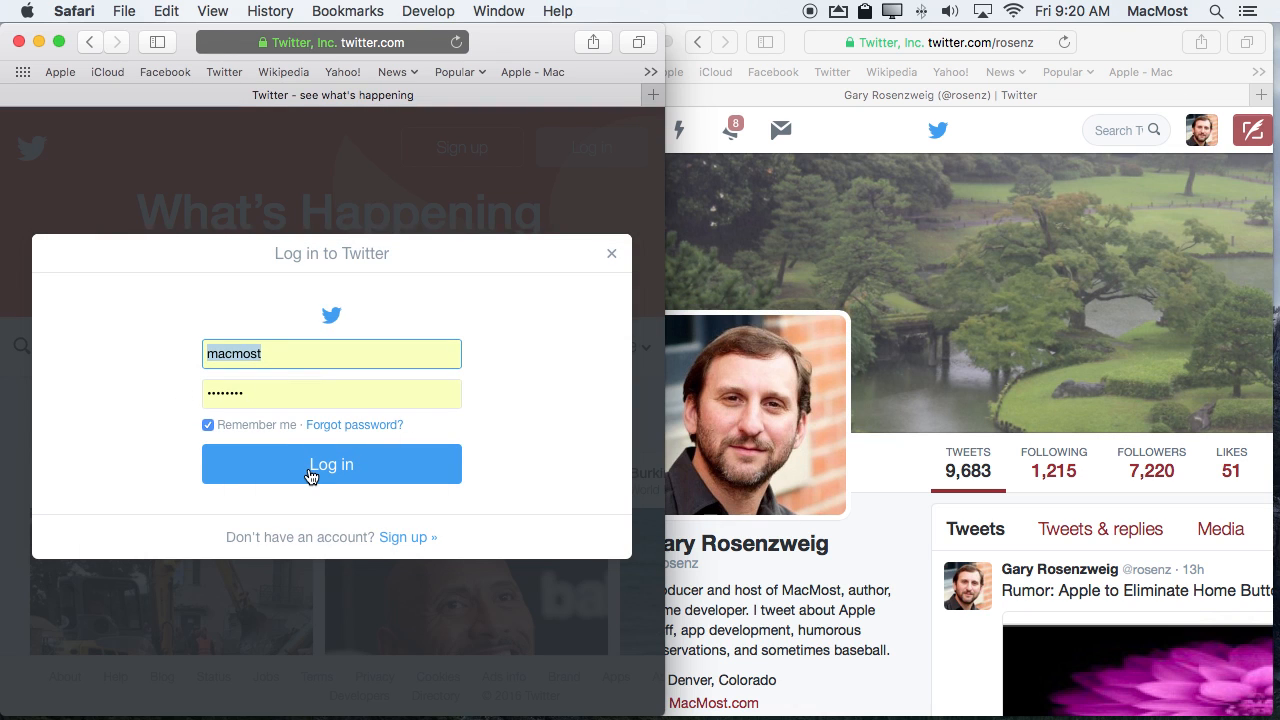
click(331, 464)
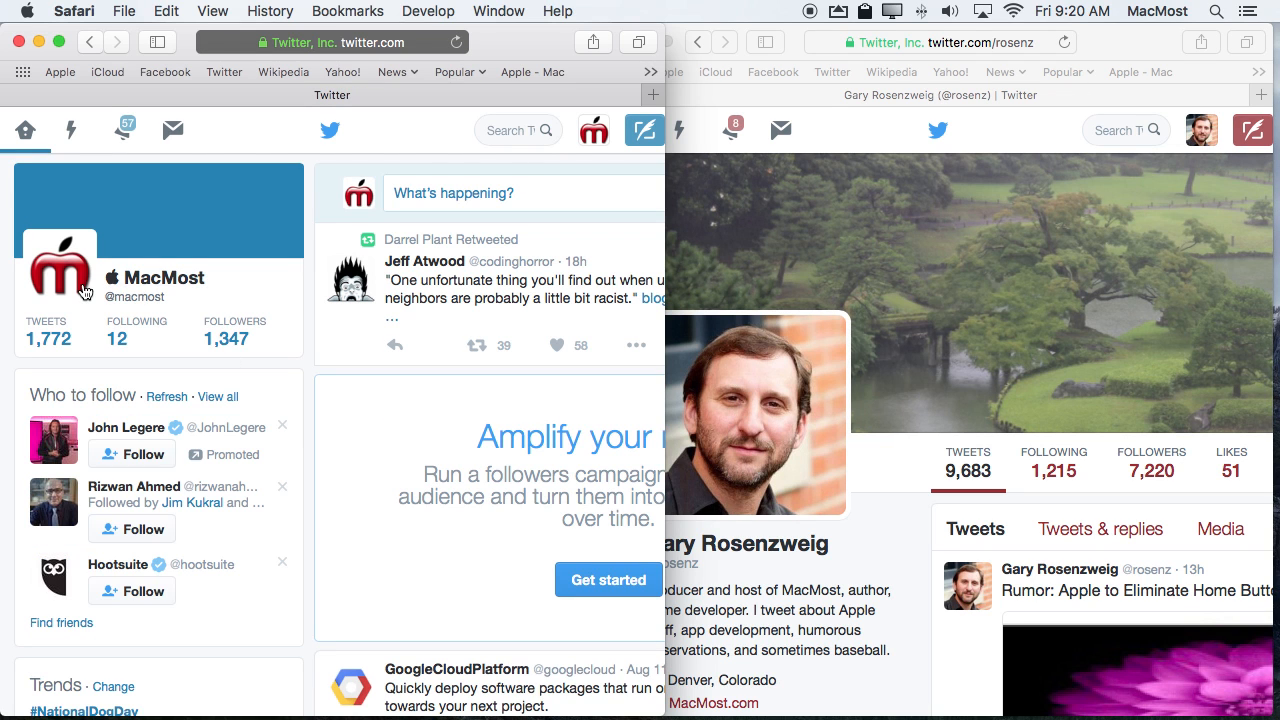
click(85, 290)
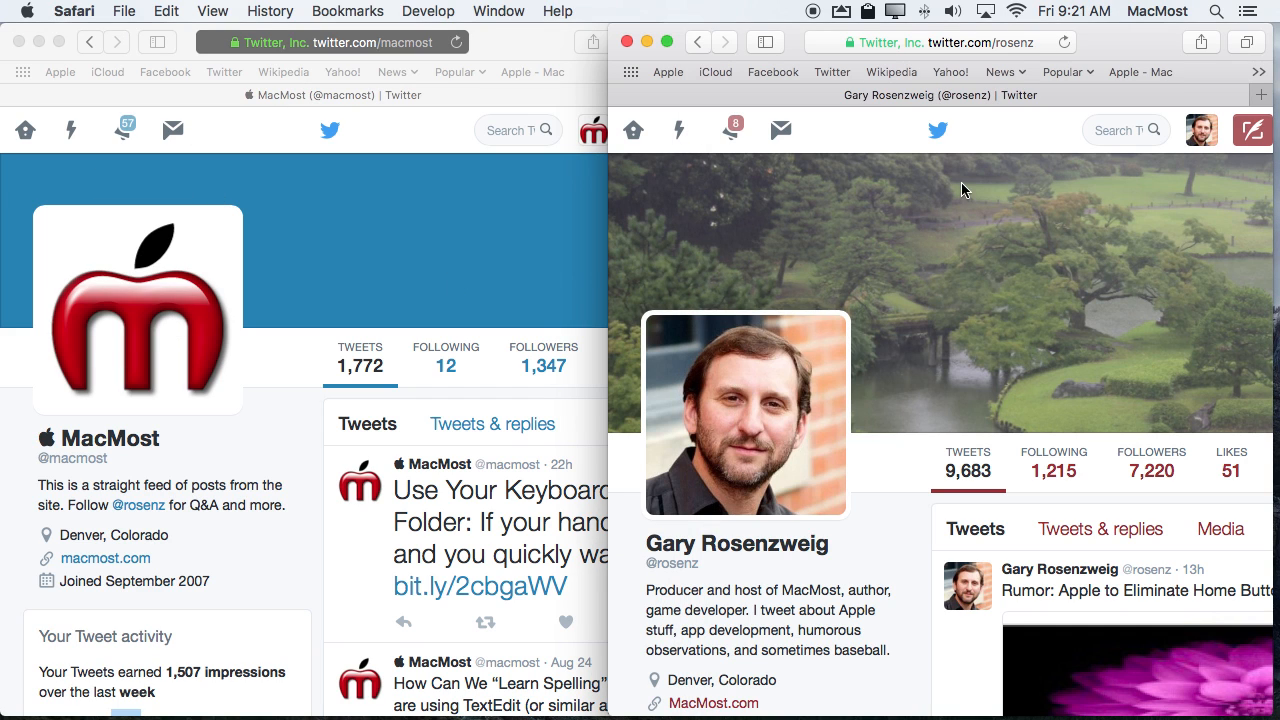
mouse_move(727, 218)
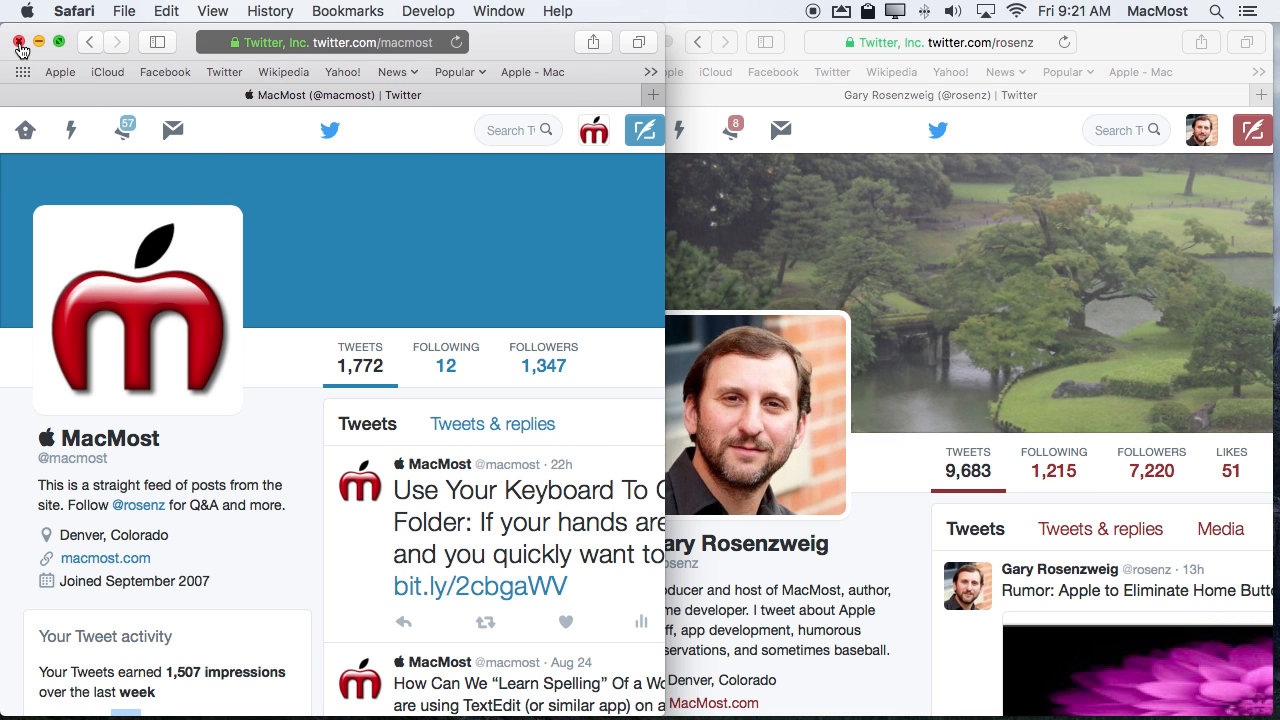
- Close the private window and log back into MacMost in a new private window
click(18, 38)
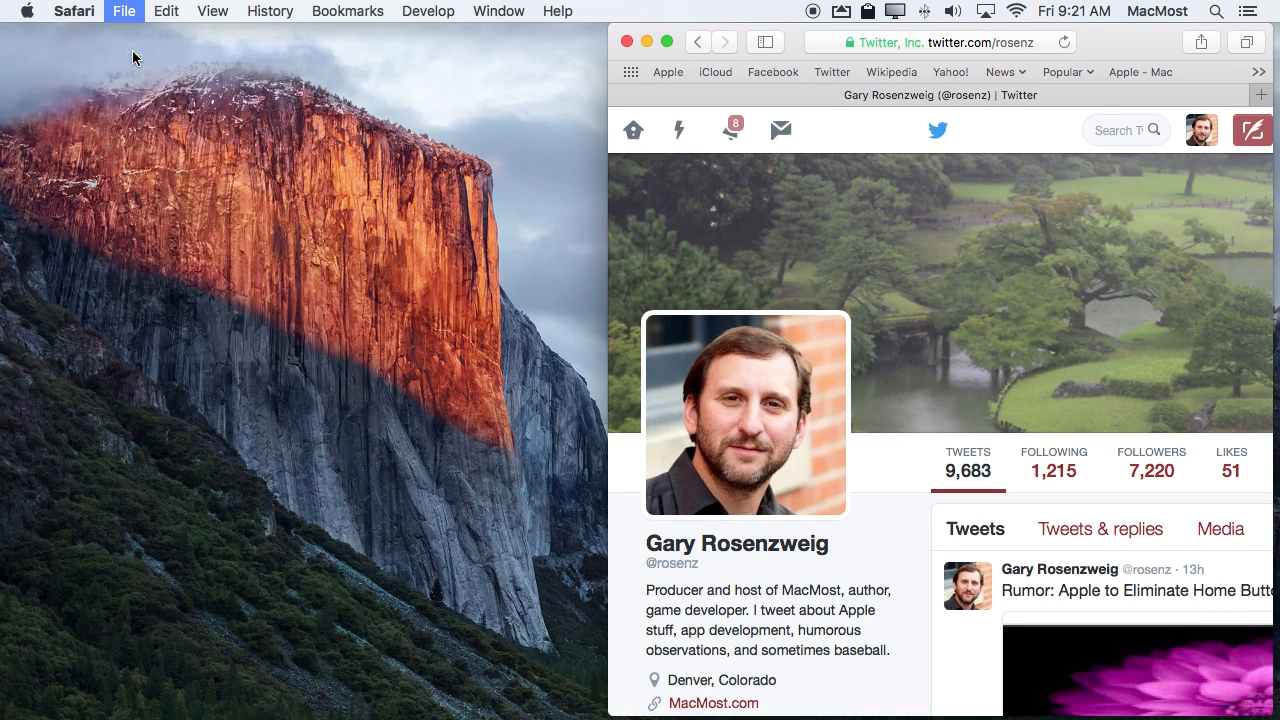
click(124, 11)
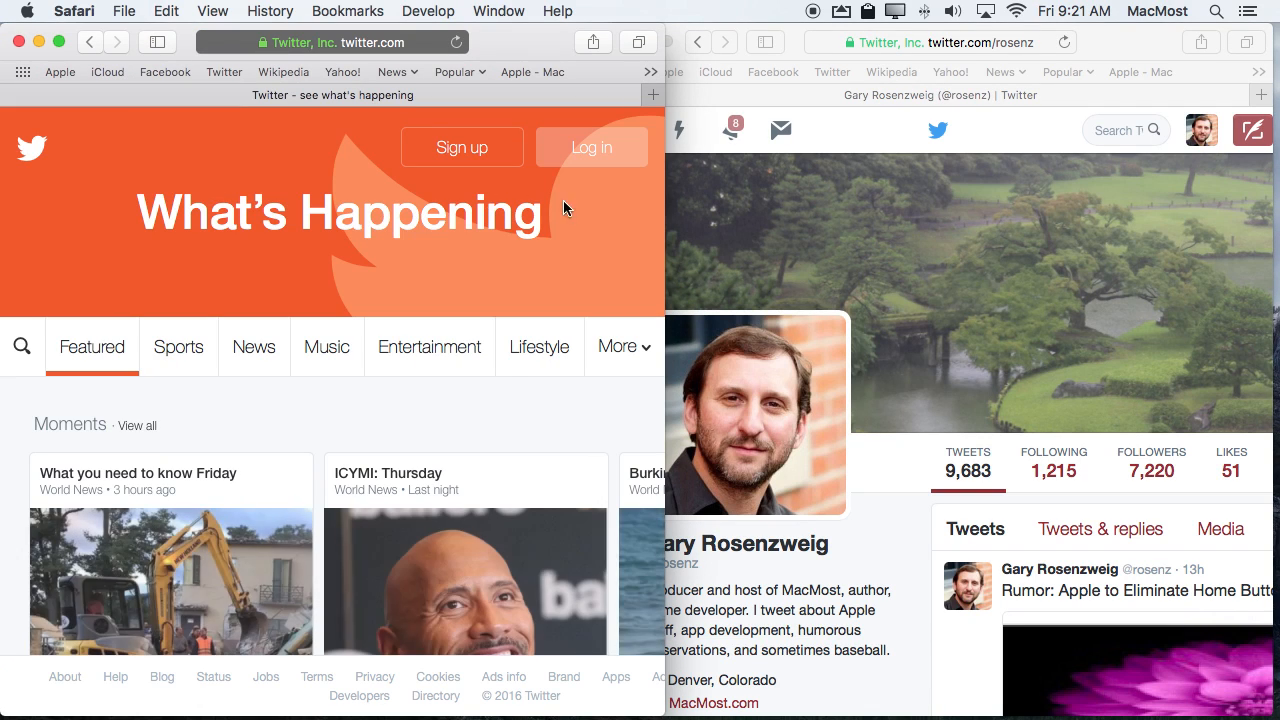
click(591, 147)
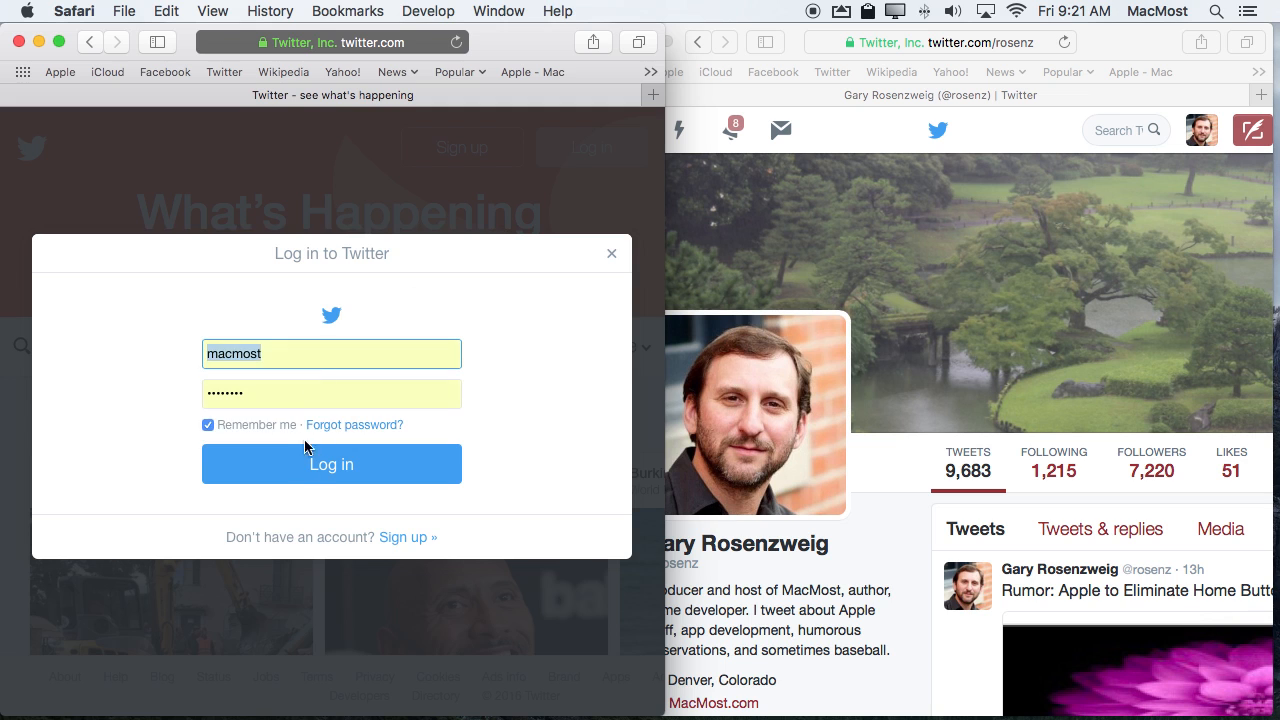
click(331, 464)
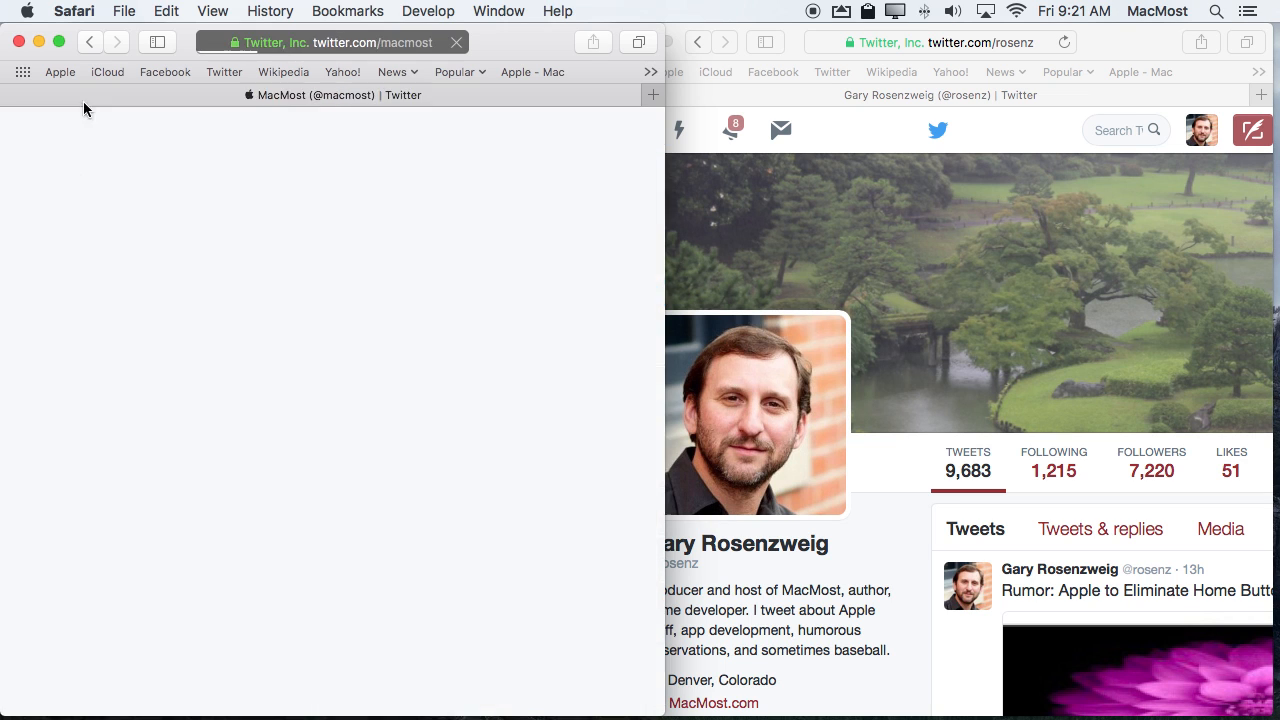
click(128, 11)
text(t)
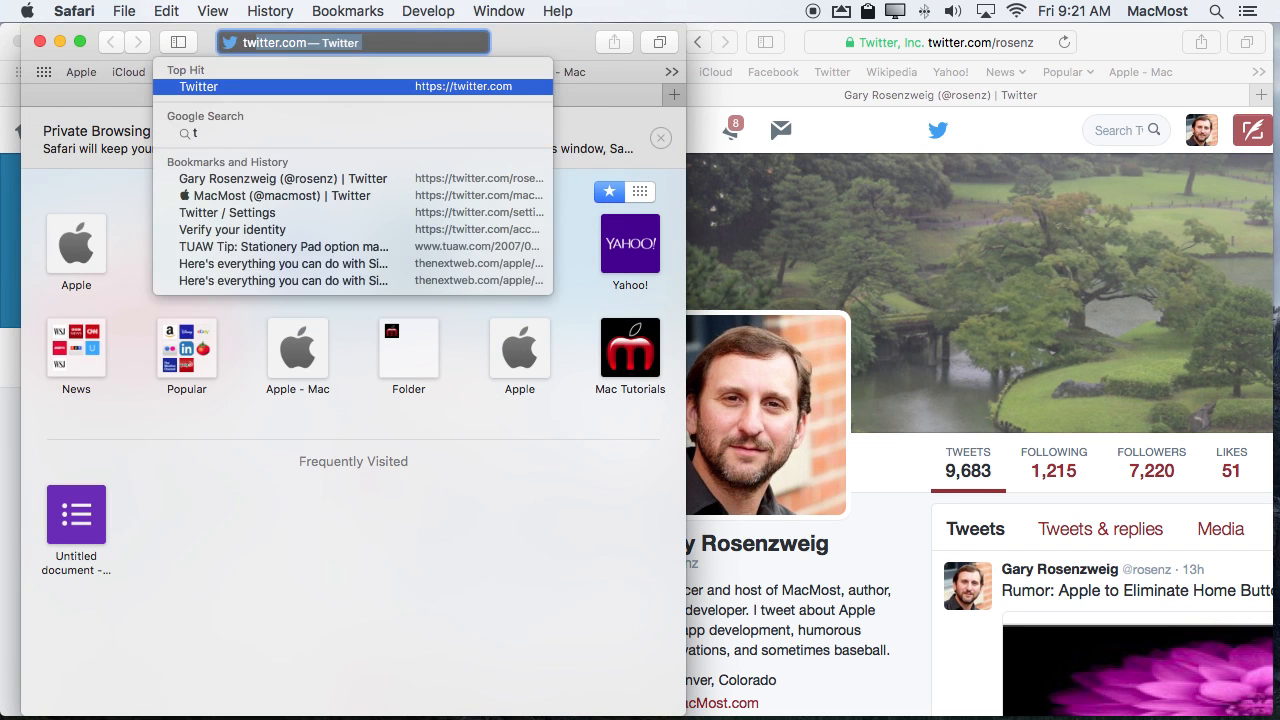
- Load Twitter's signed-out home page from the top suggestion in the newest private window
click(200, 86)
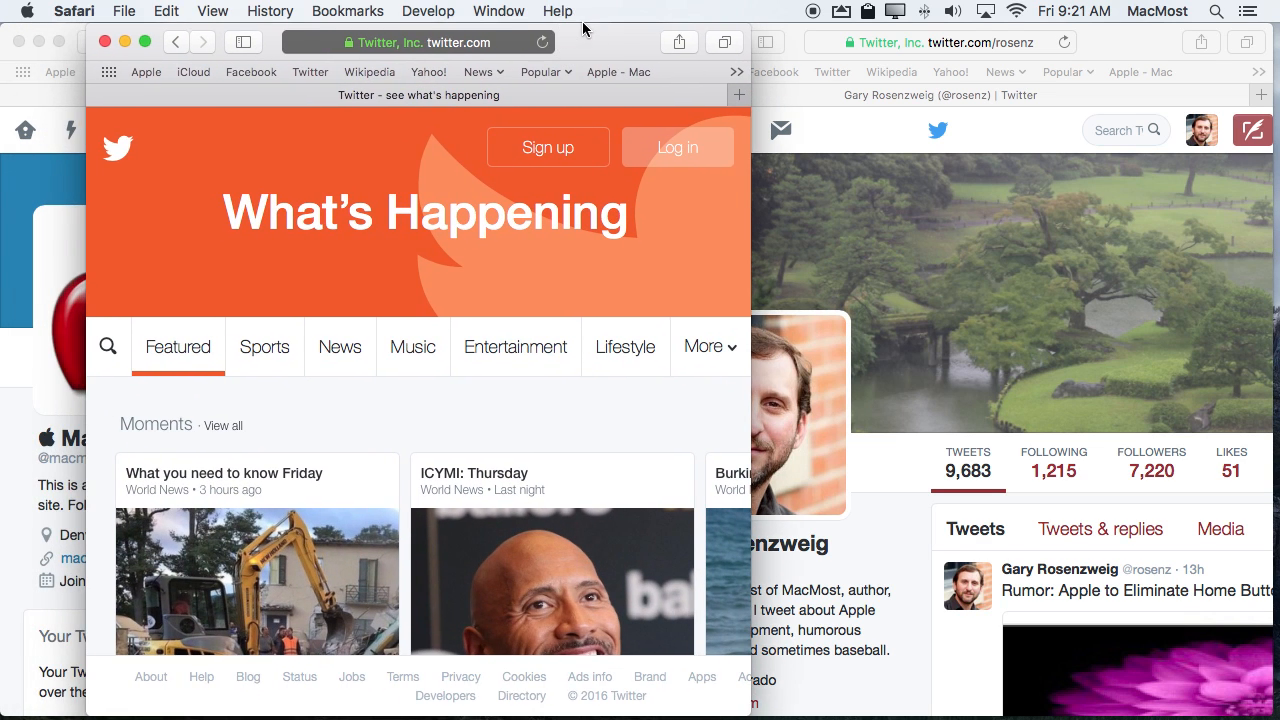
mouse_move(320, 190)
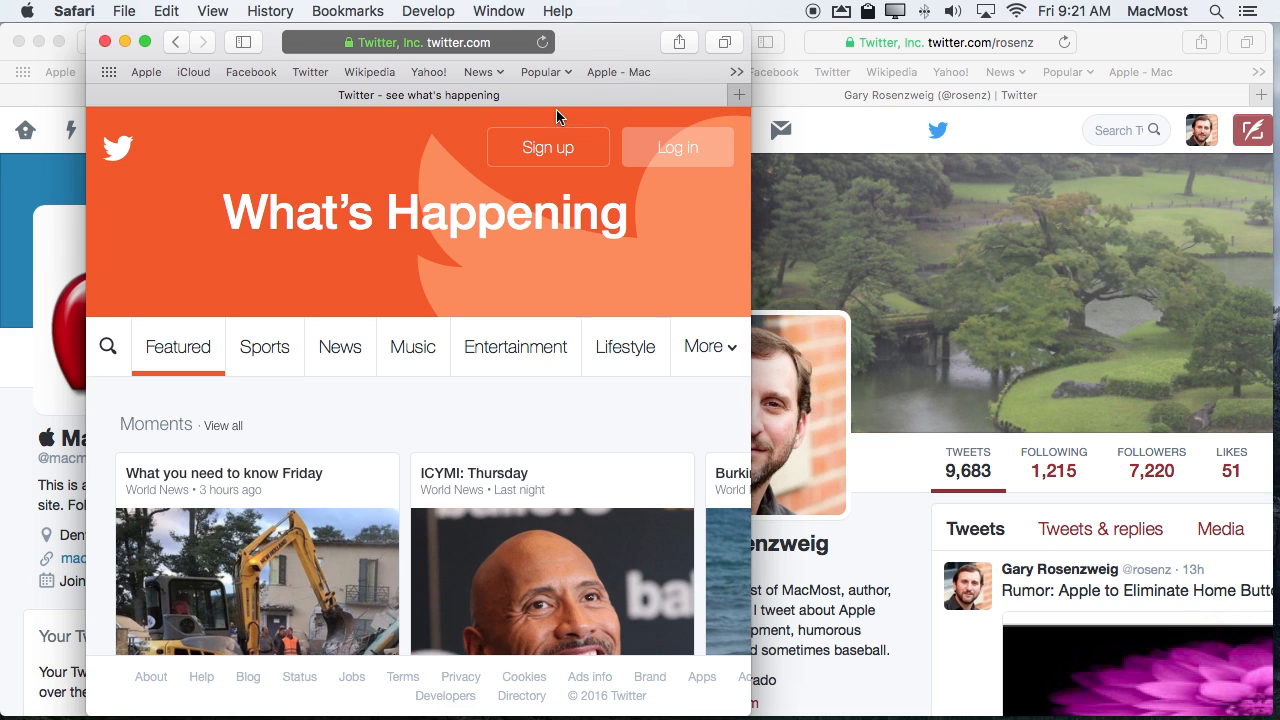
mouse_move(370, 197)
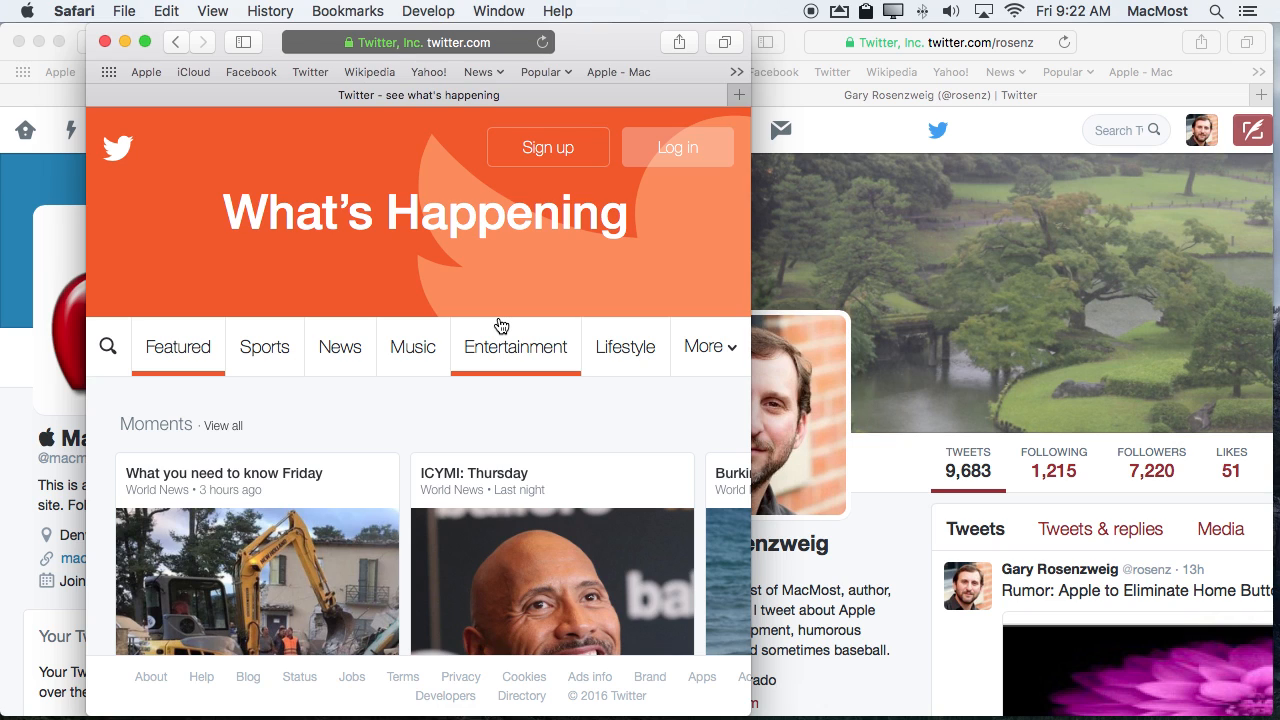
mouse_move(489, 299)
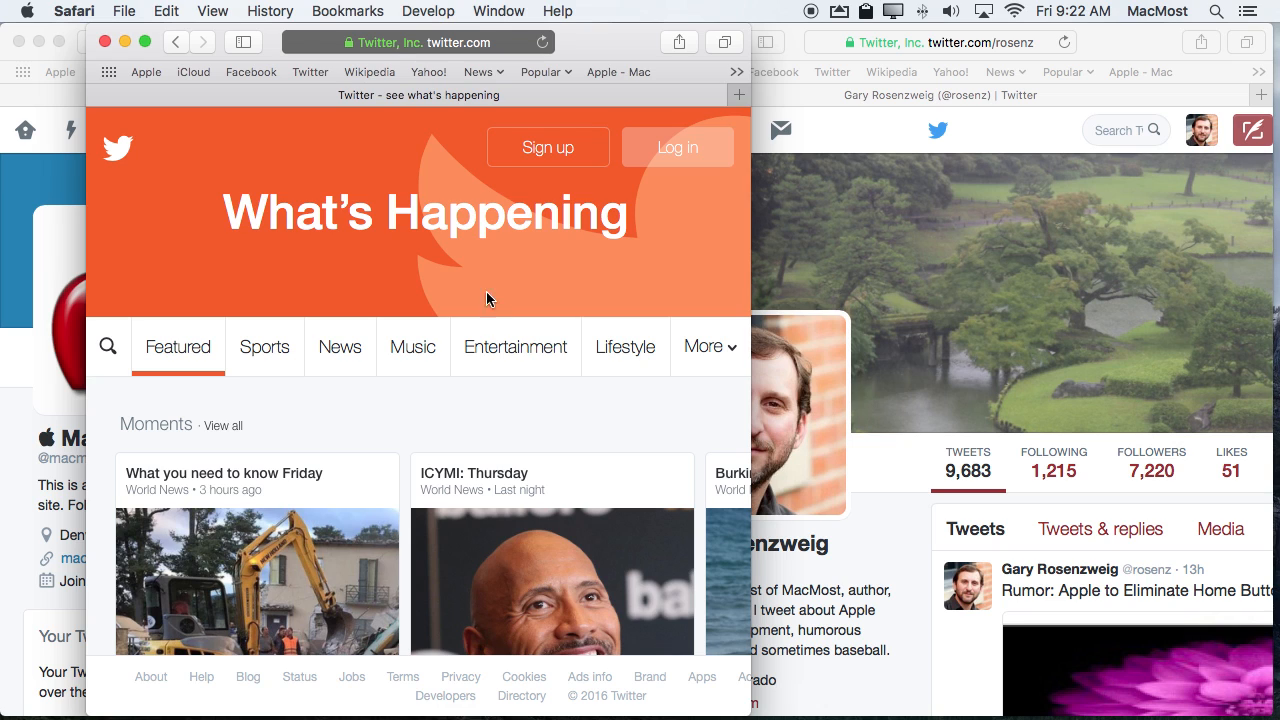
mouse_move(812, 270)
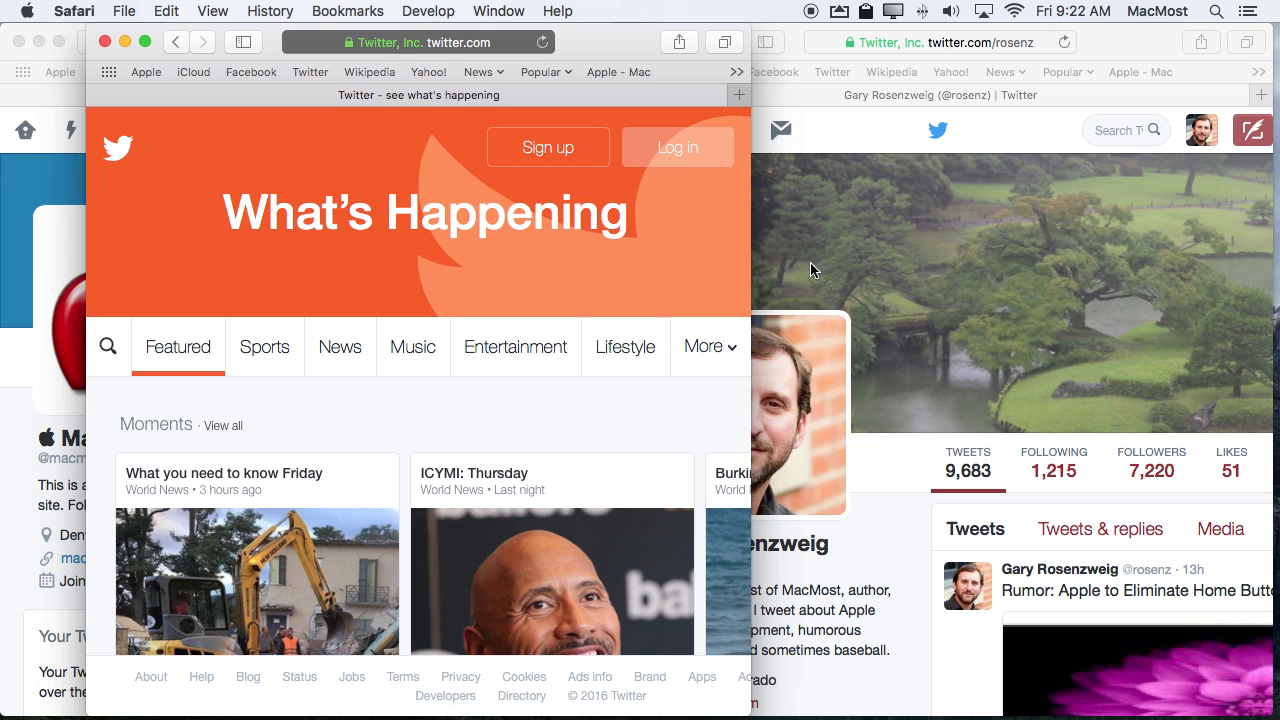
mouse_move(778, 163)
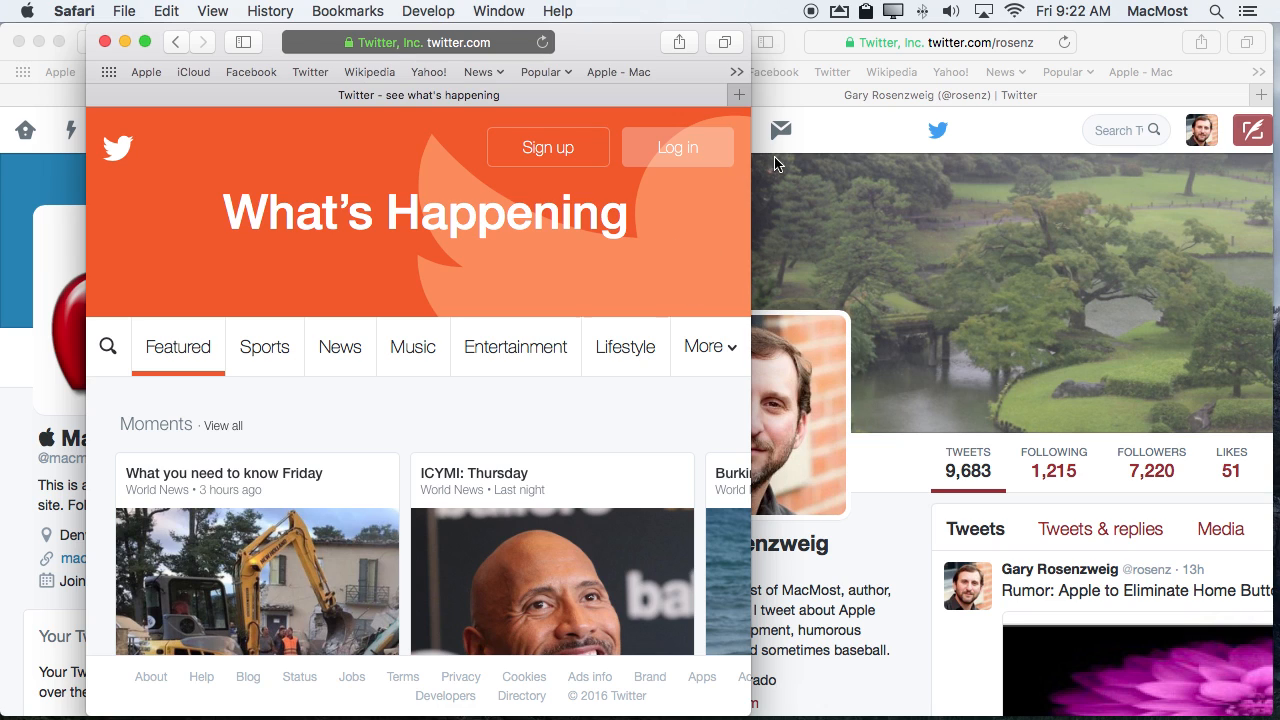